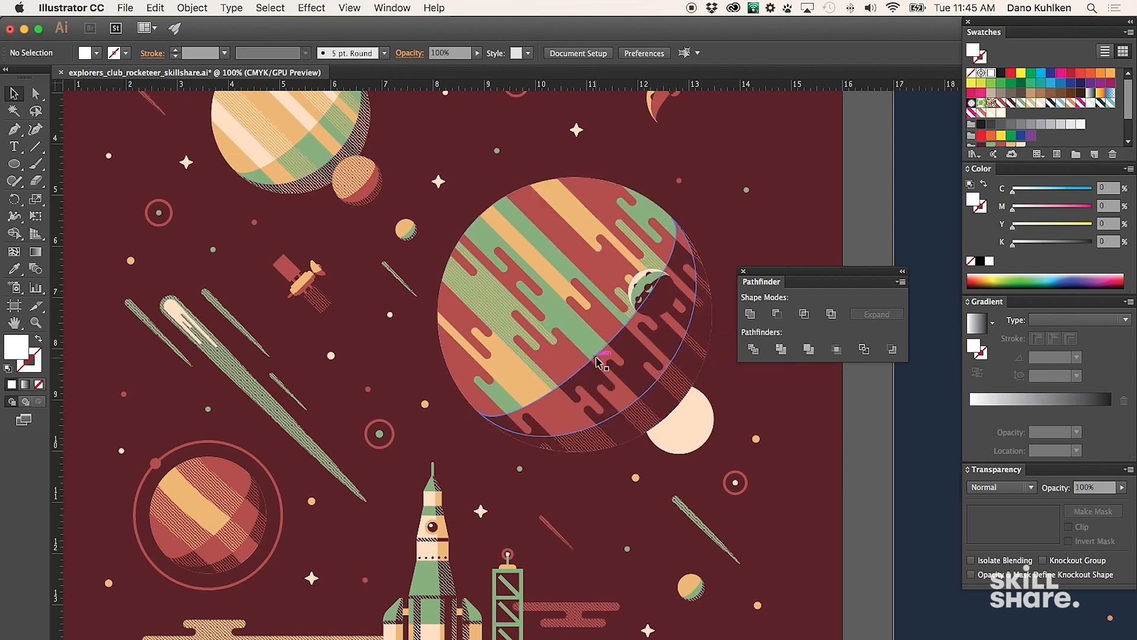
- Place a dark red filled circle on the pasteboard left of the artwork
left_click(748, 461)
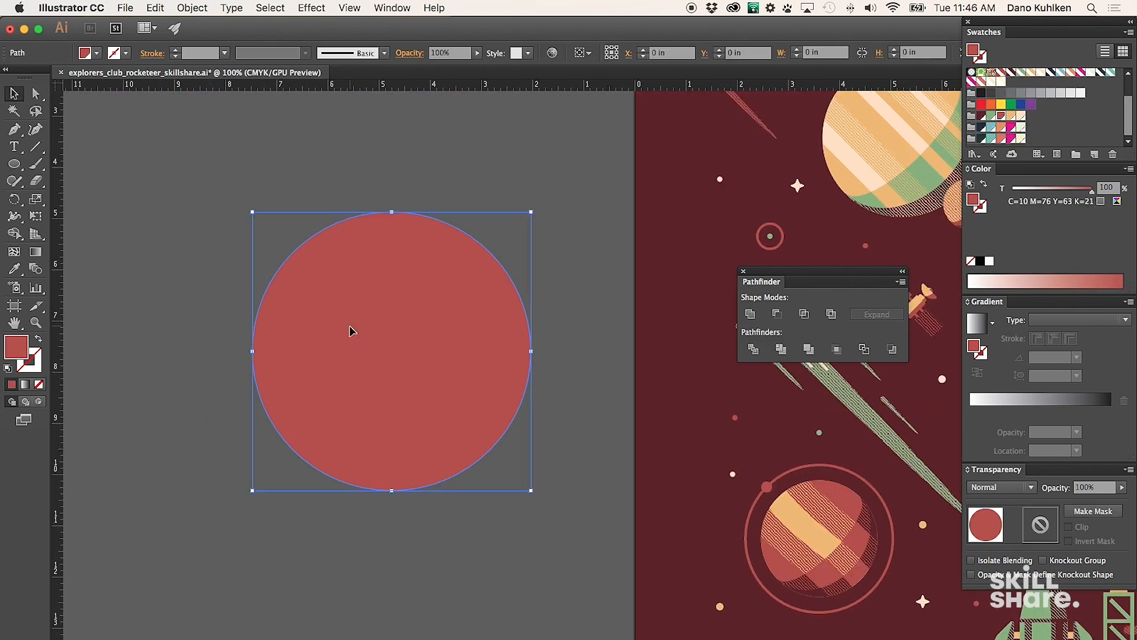
- Select the red circle, copy it and paste the copy directly in front
left_click(352, 330)
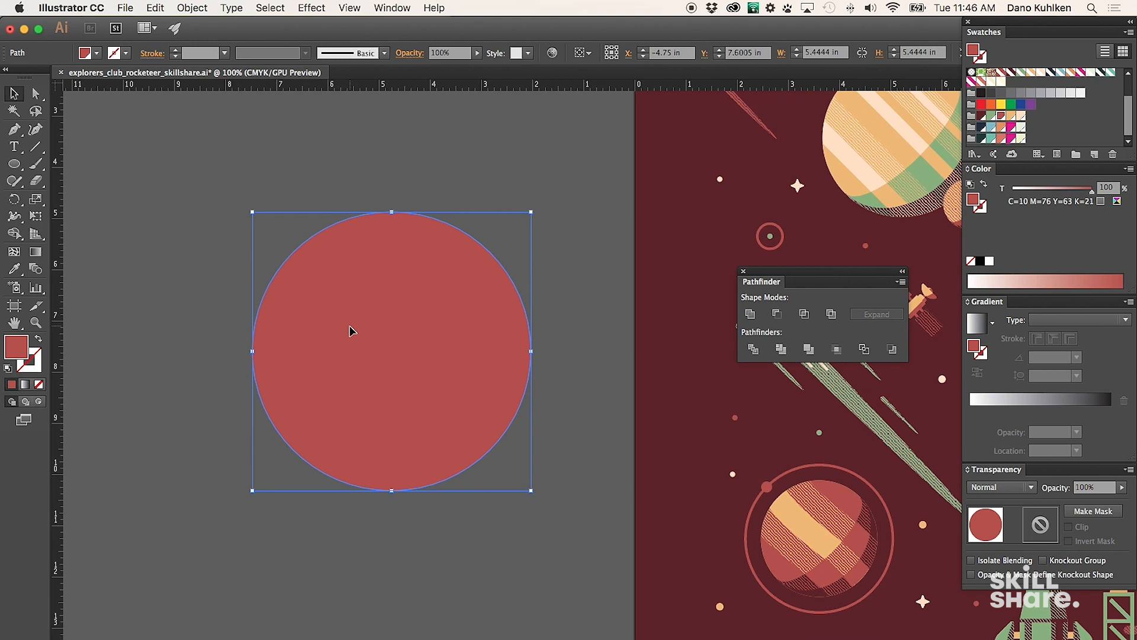
mouse_move(601, 287)
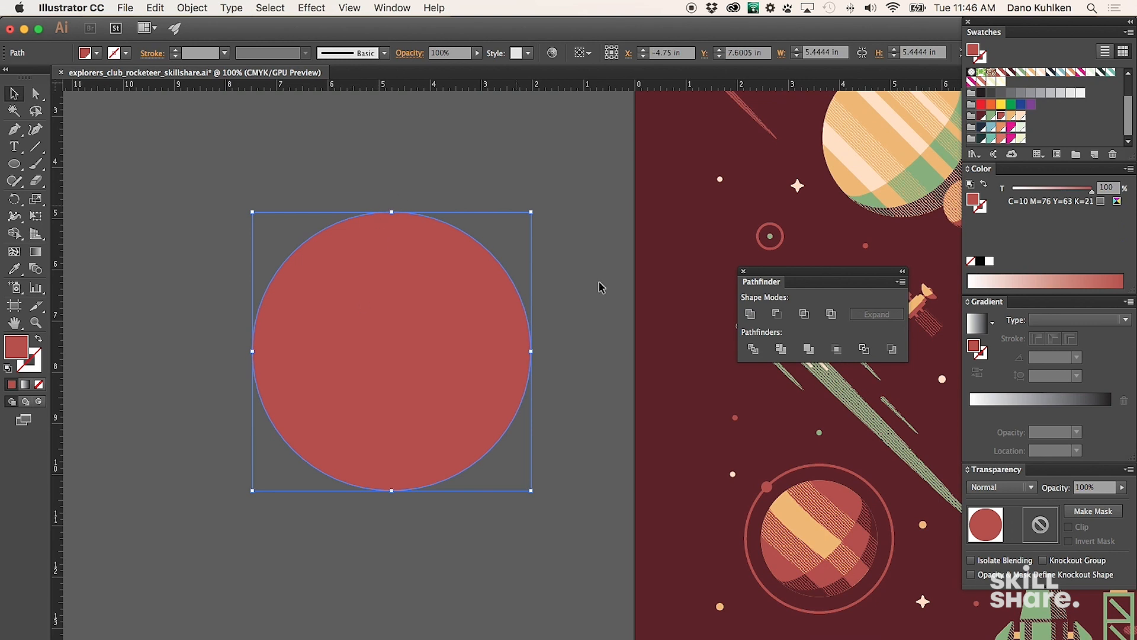
mouse_move(465, 466)
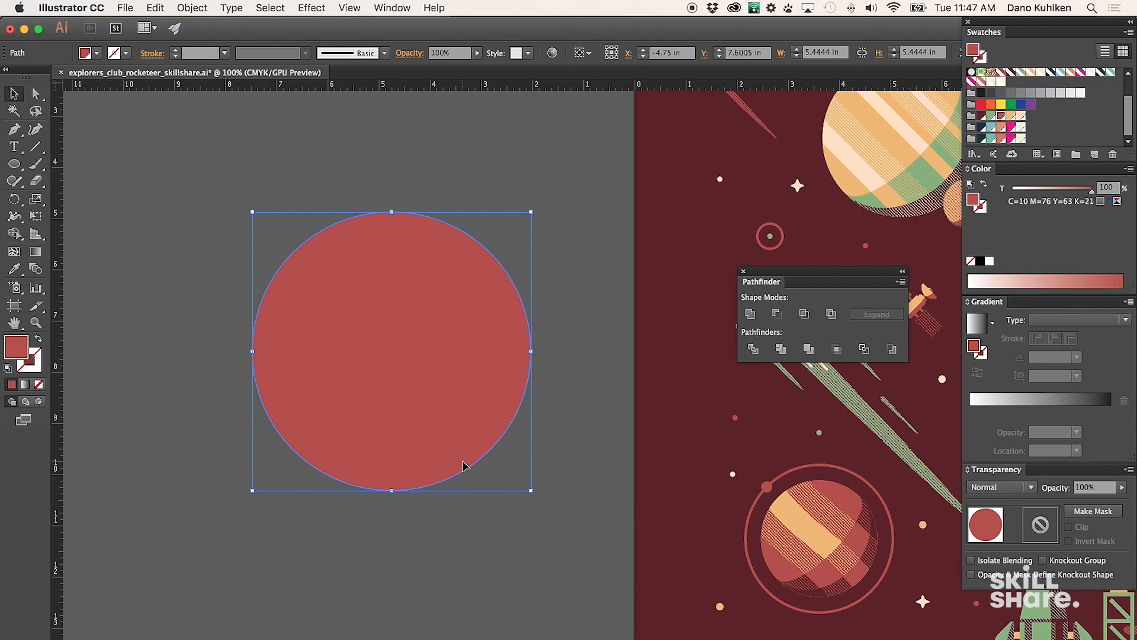
key("cmd+c")
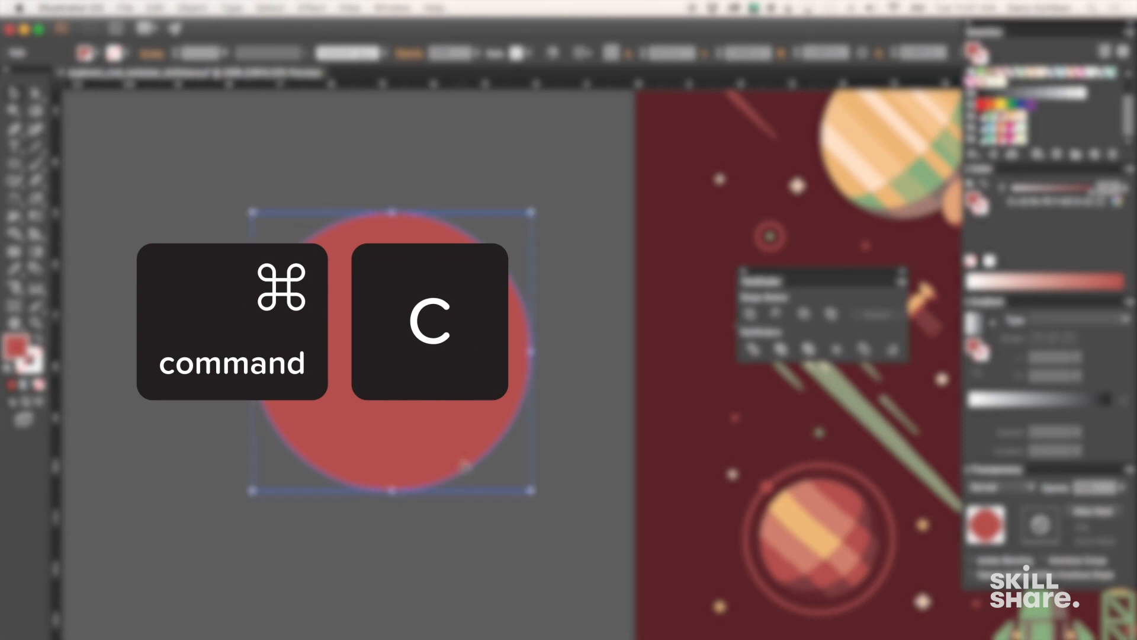
key("cmd+f")
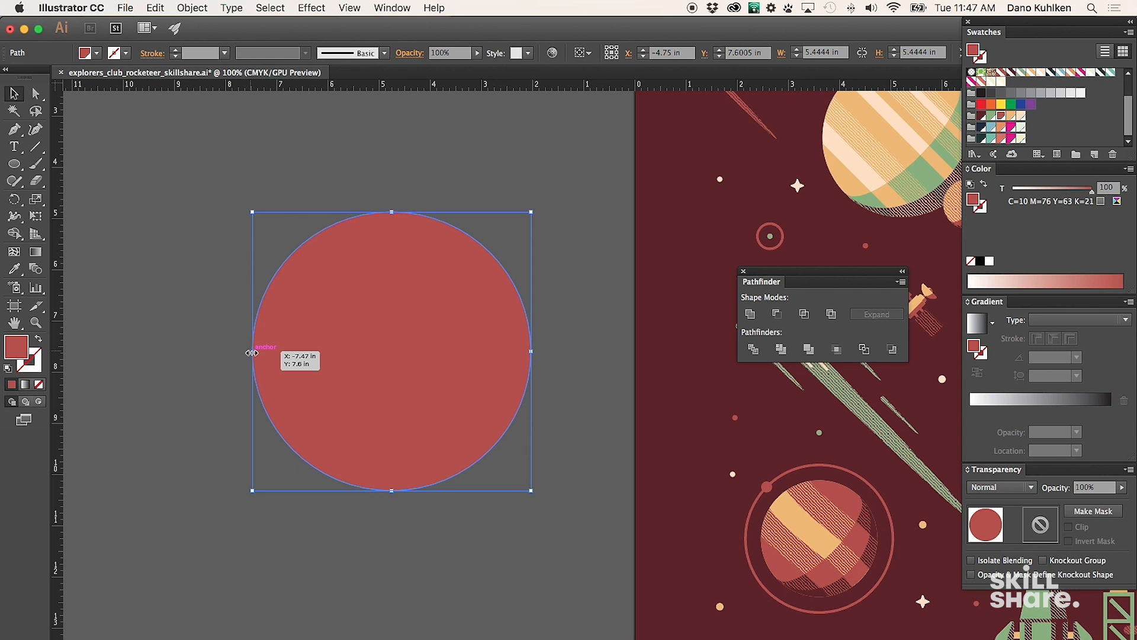
mouse_move(257, 349)
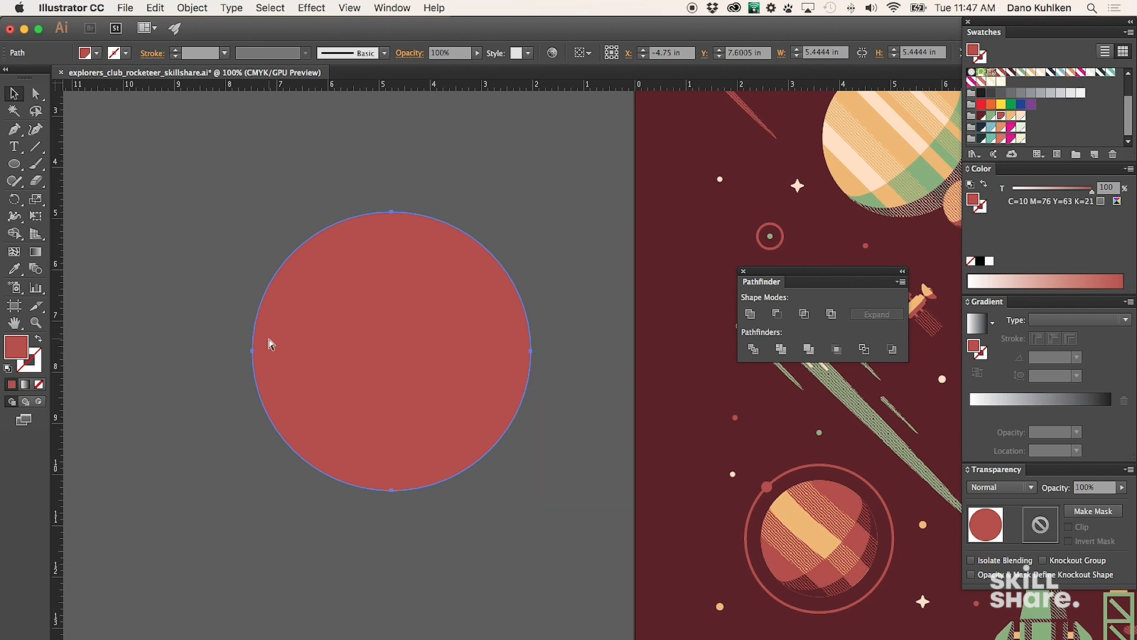
- Subtract the oval from the circle with Pathfinder and color the leftover crescents magenta
left_click(375, 370)
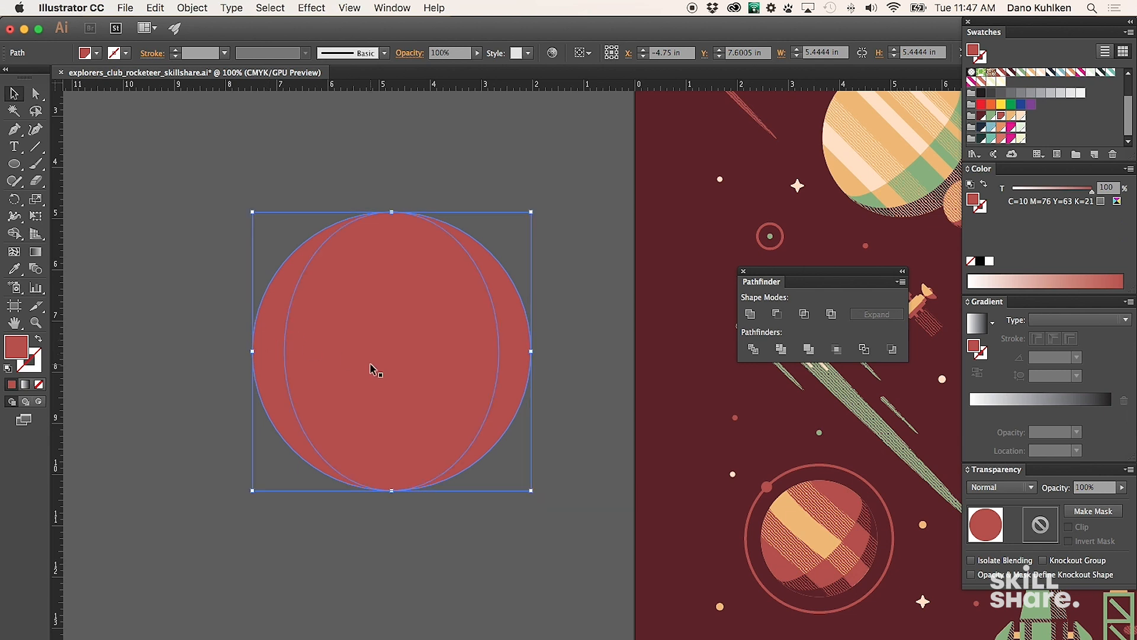
left_click(776, 313)
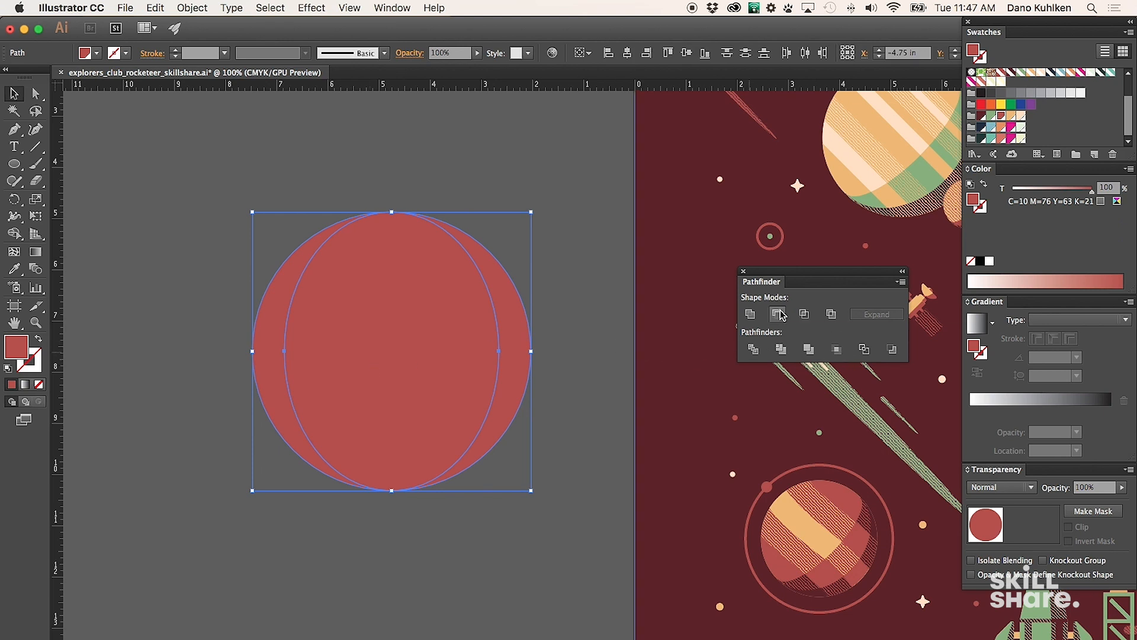
mouse_move(782, 313)
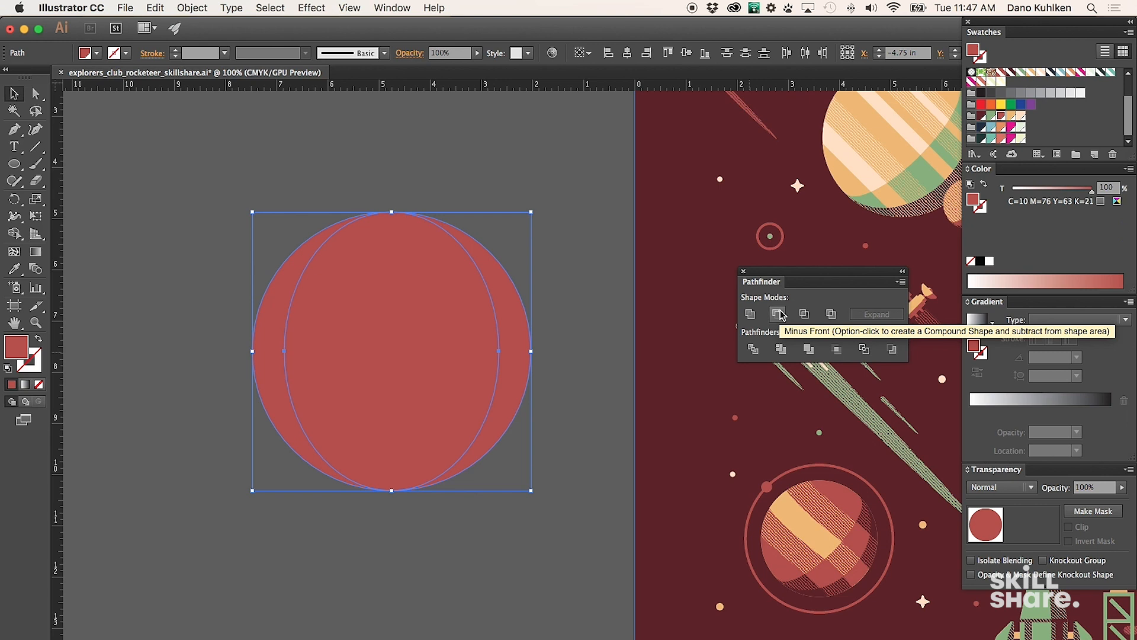
left_click(778, 313)
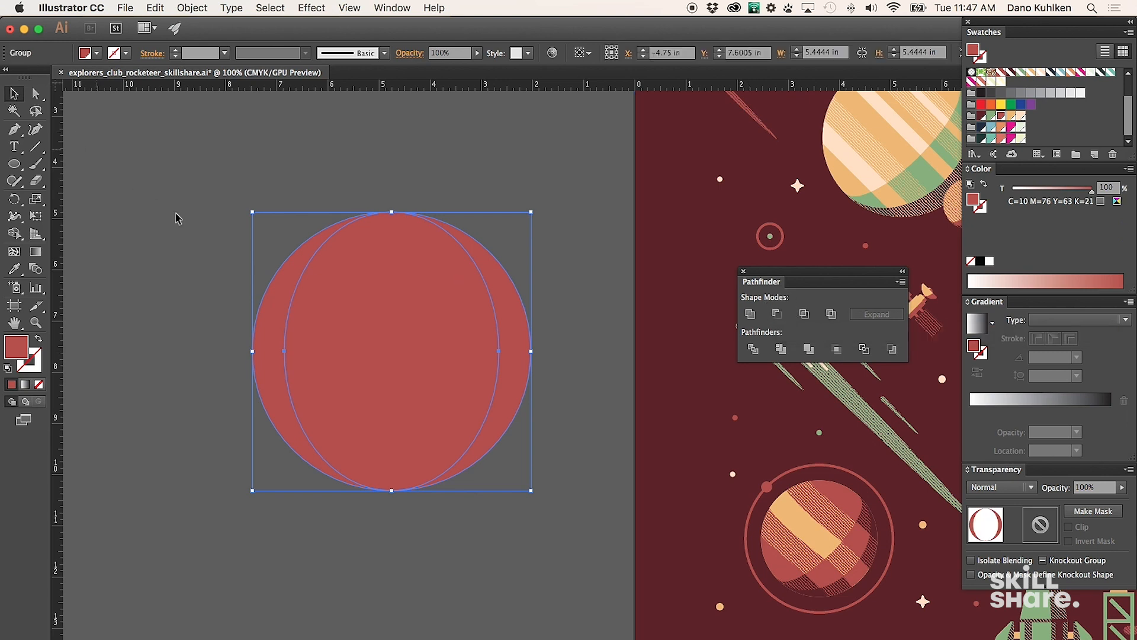
left_click(1008, 128)
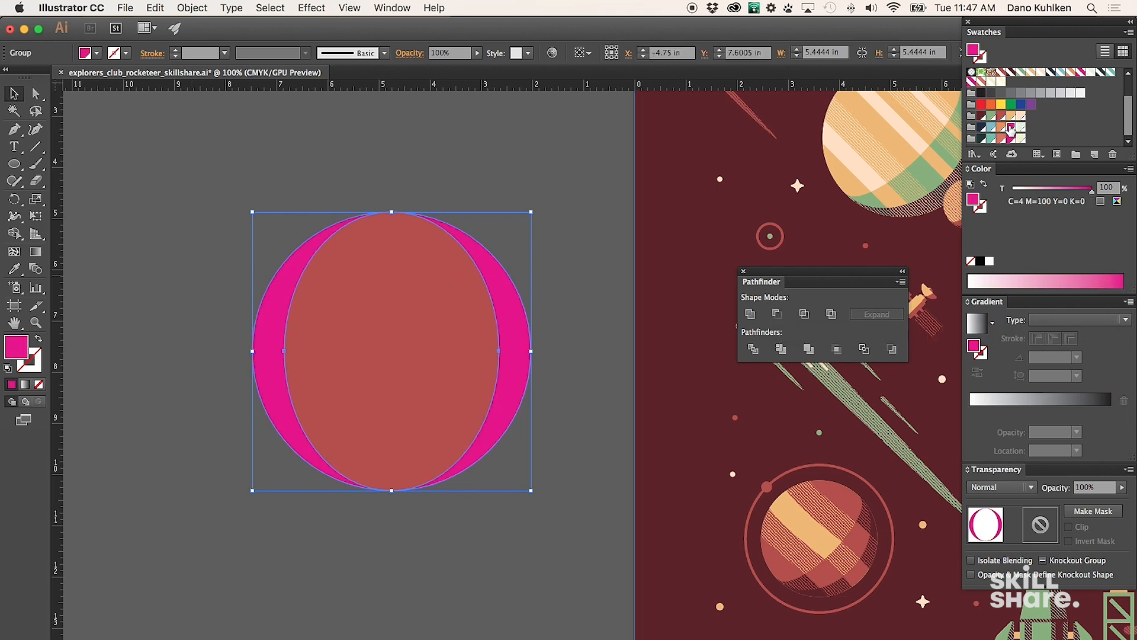
left_click(334, 254)
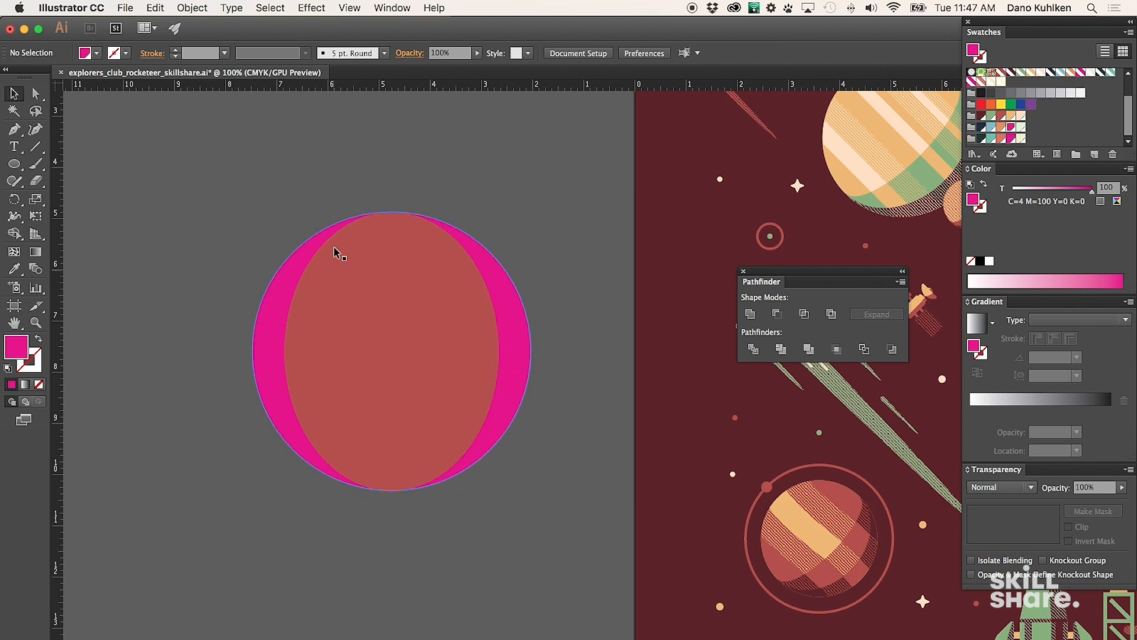
mouse_move(395, 282)
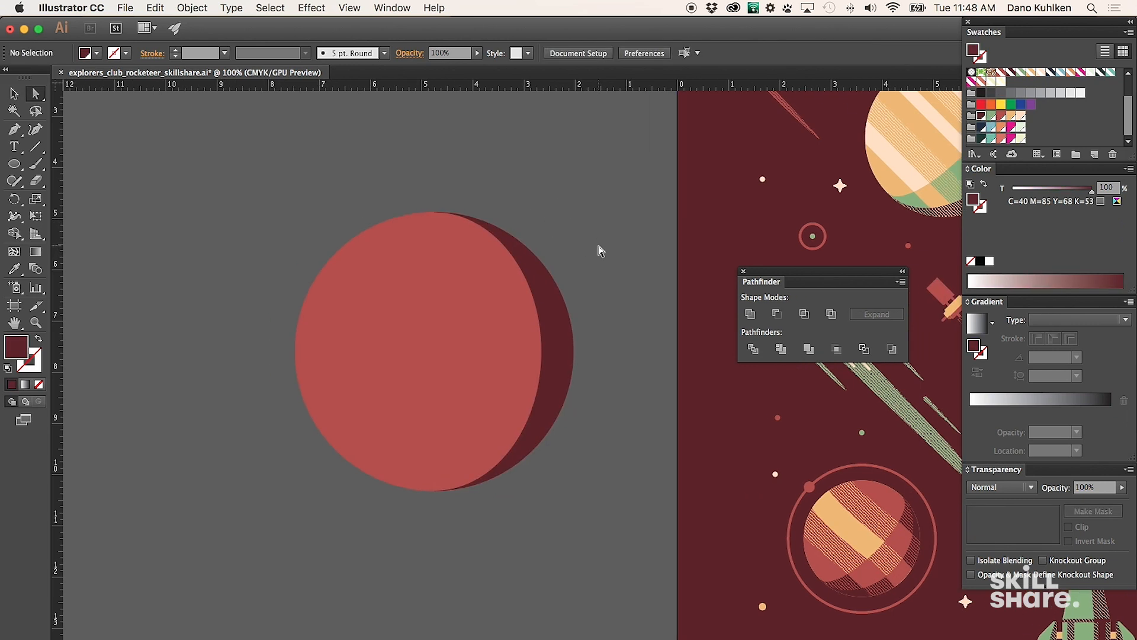
- Divide the planet along the ellipse and fill the middle crescent band with a dark hatch swatch
left_click(470, 347)
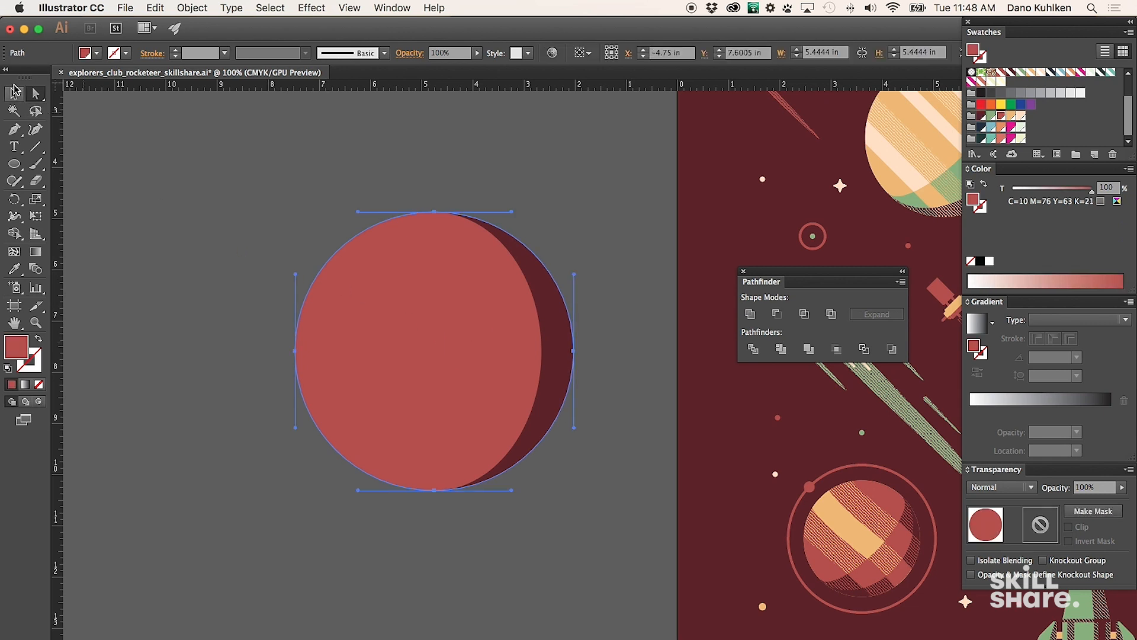
left_click(13, 93)
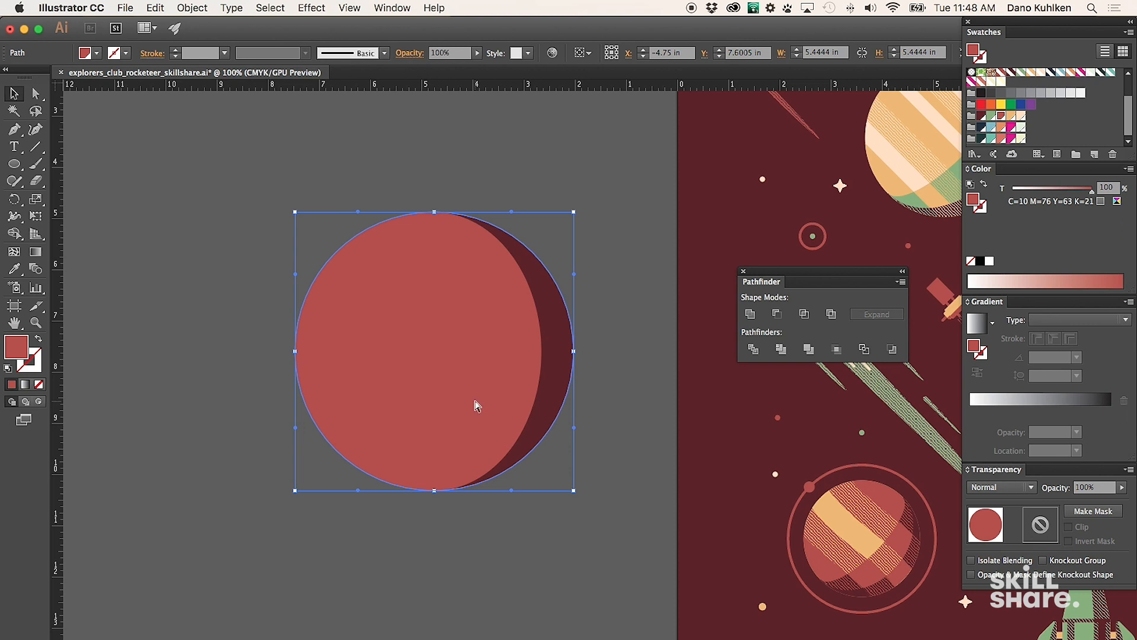
mouse_move(306, 361)
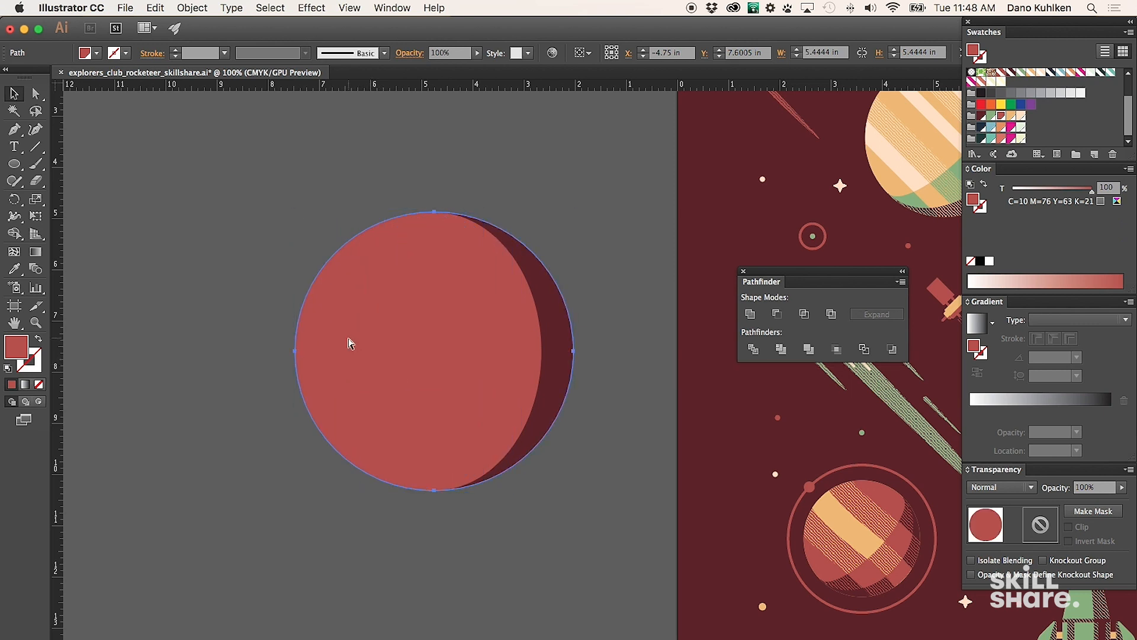
mouse_move(777, 313)
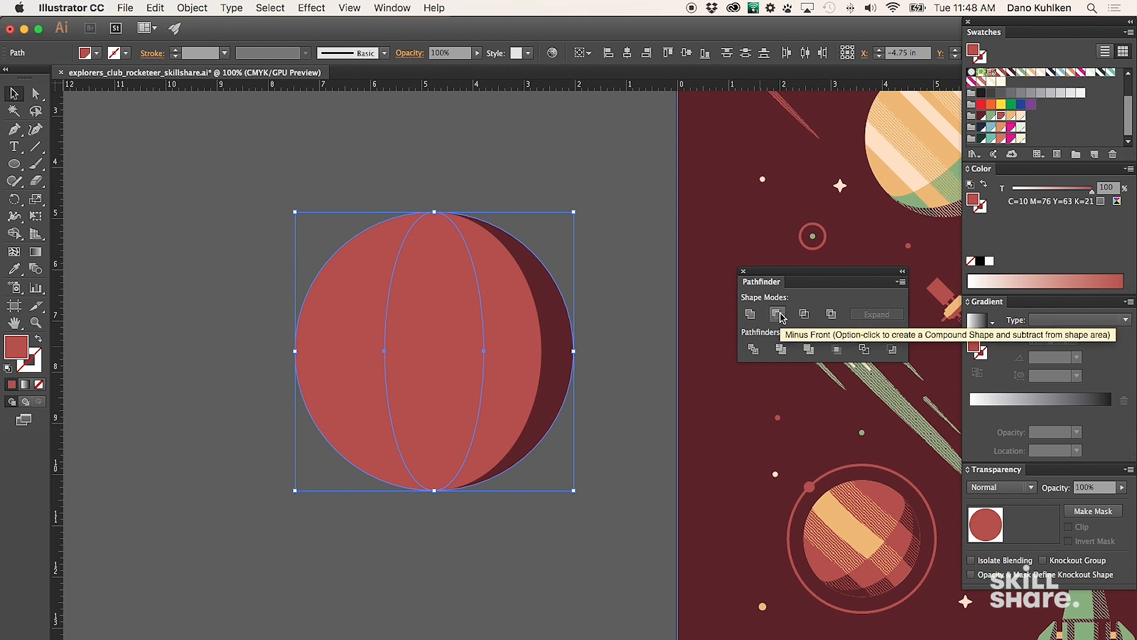
mouse_move(753, 348)
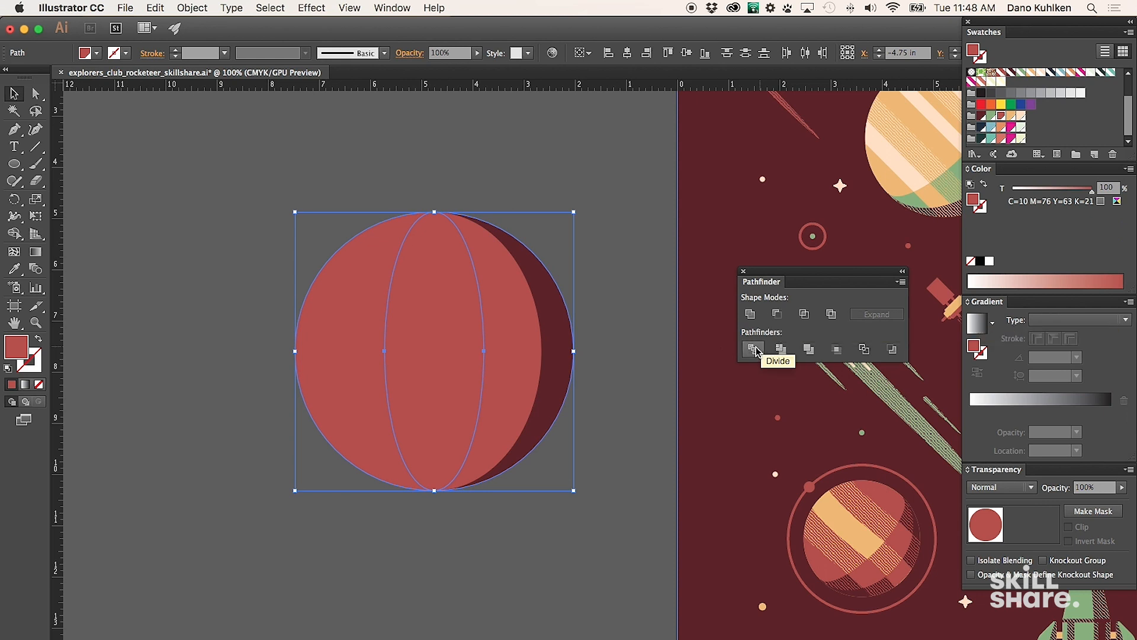
mouse_move(753, 351)
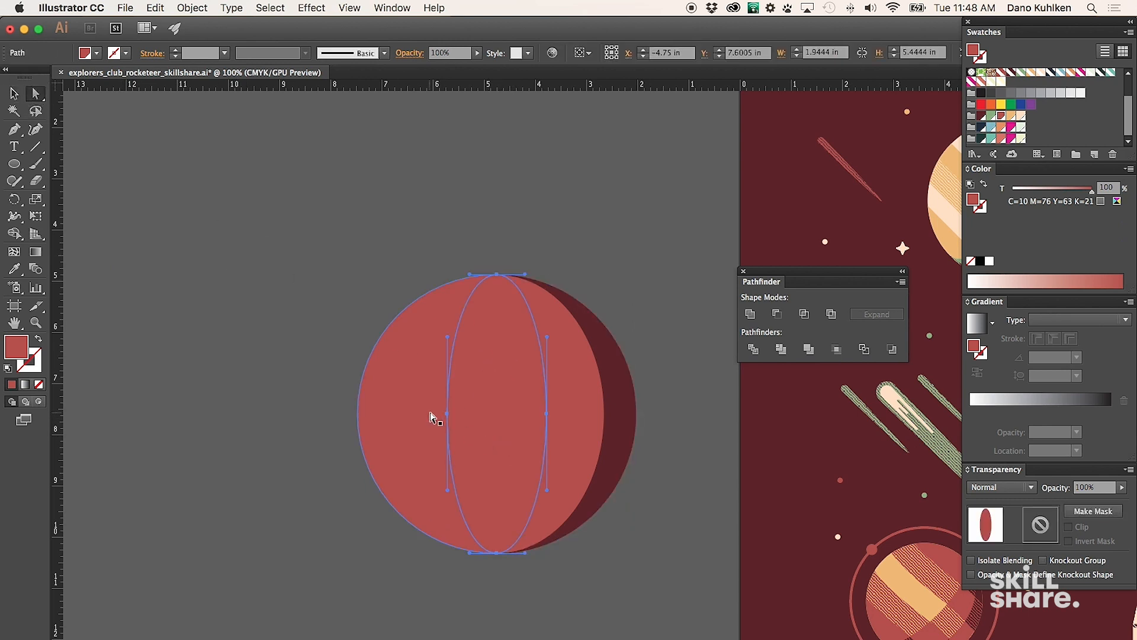
left_click(566, 420)
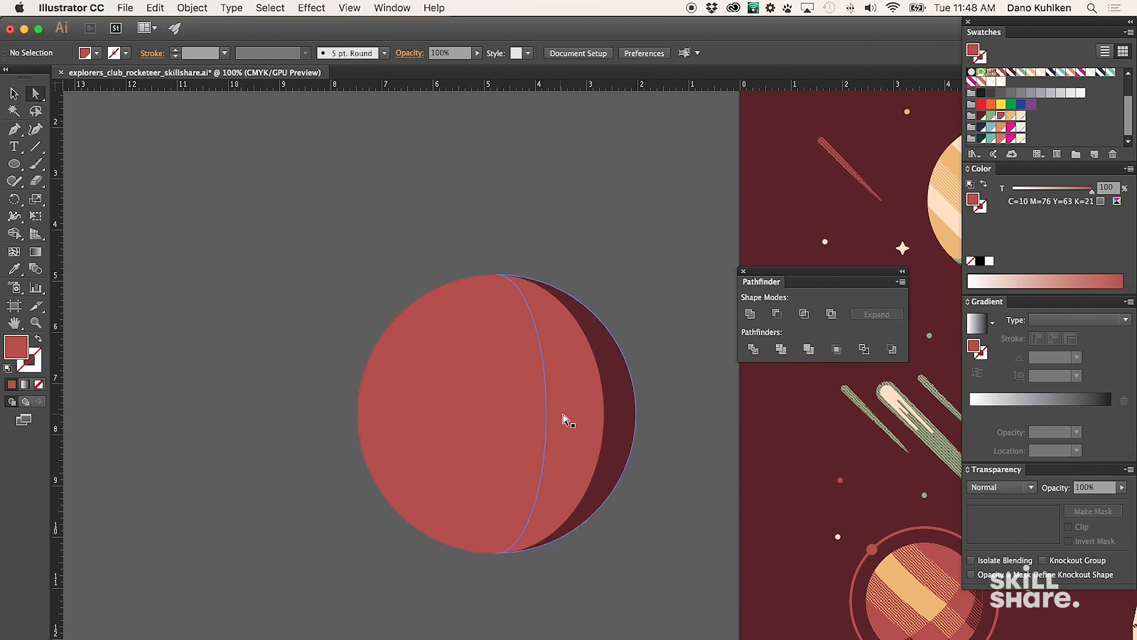
left_click(609, 342)
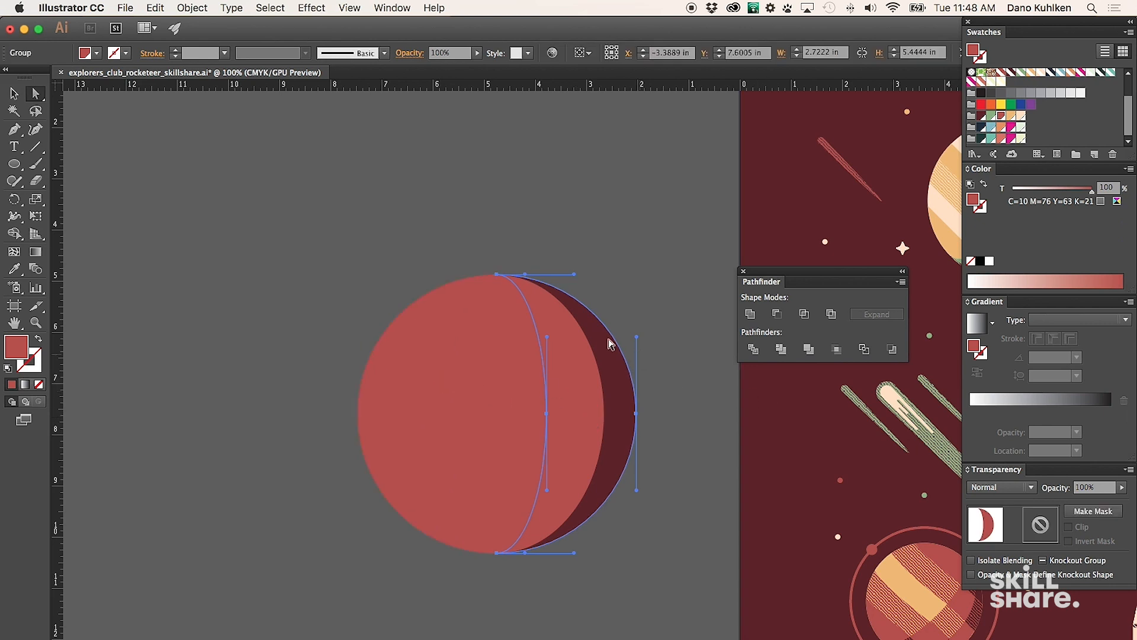
left_click(981, 117)
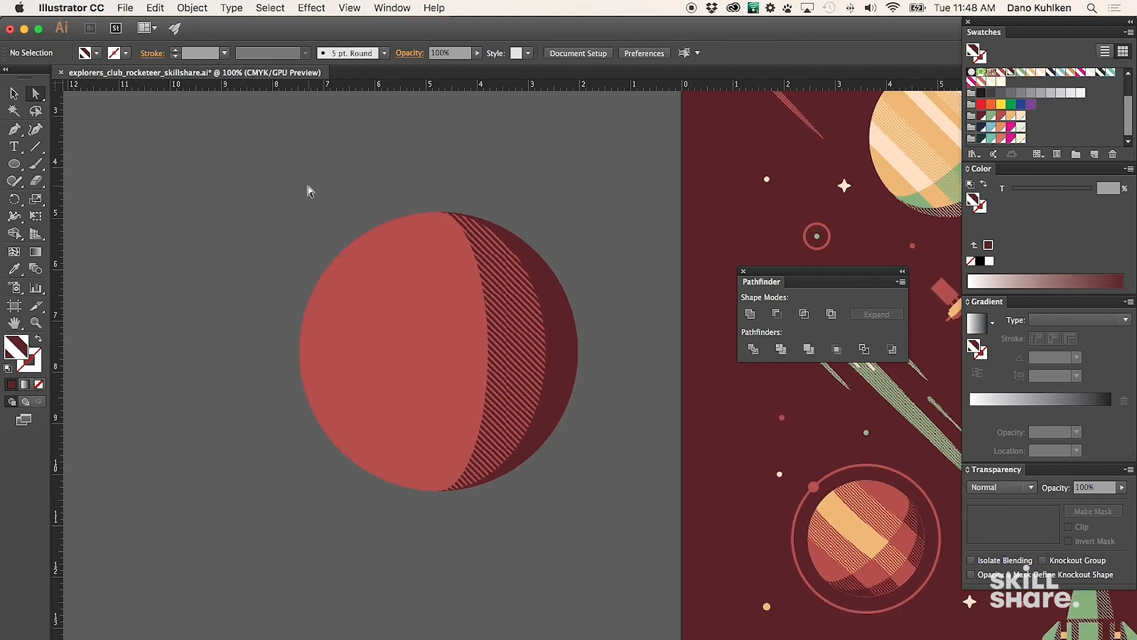
mouse_move(223, 288)
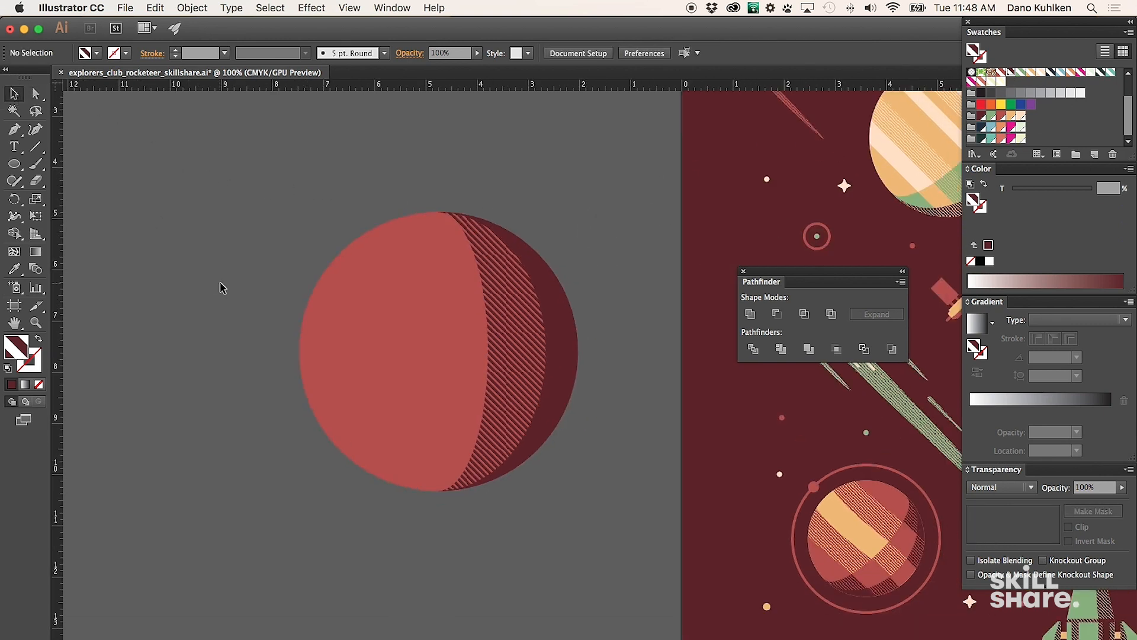
- Lay a thin rectangle across the planet, divide it with the shading and trim it to the planet
left_click(13, 163)
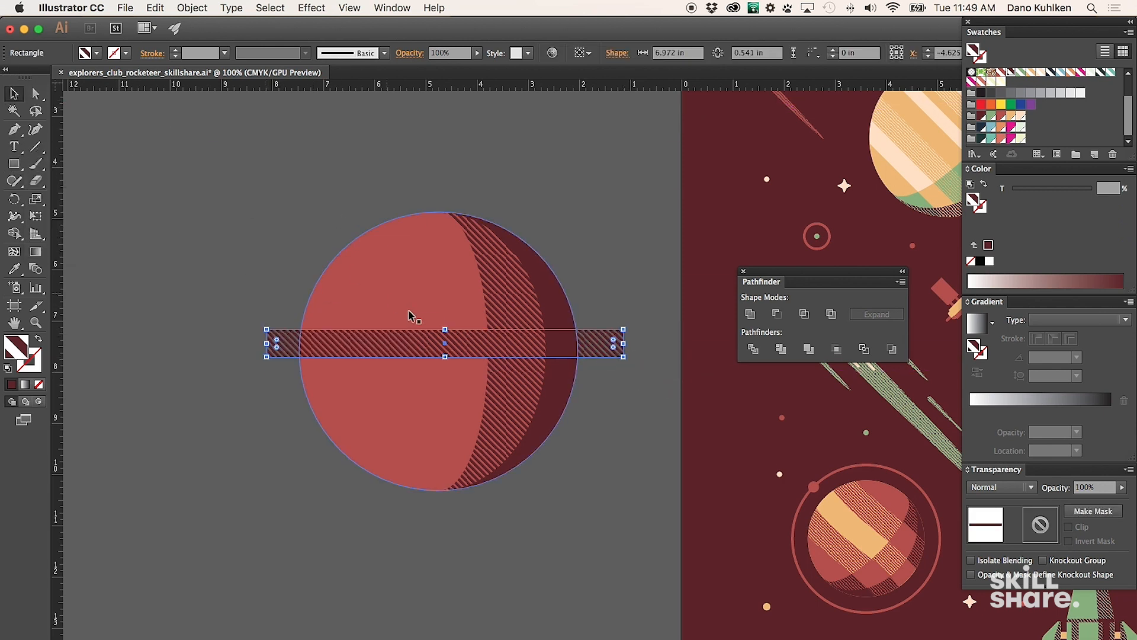
left_click(383, 400)
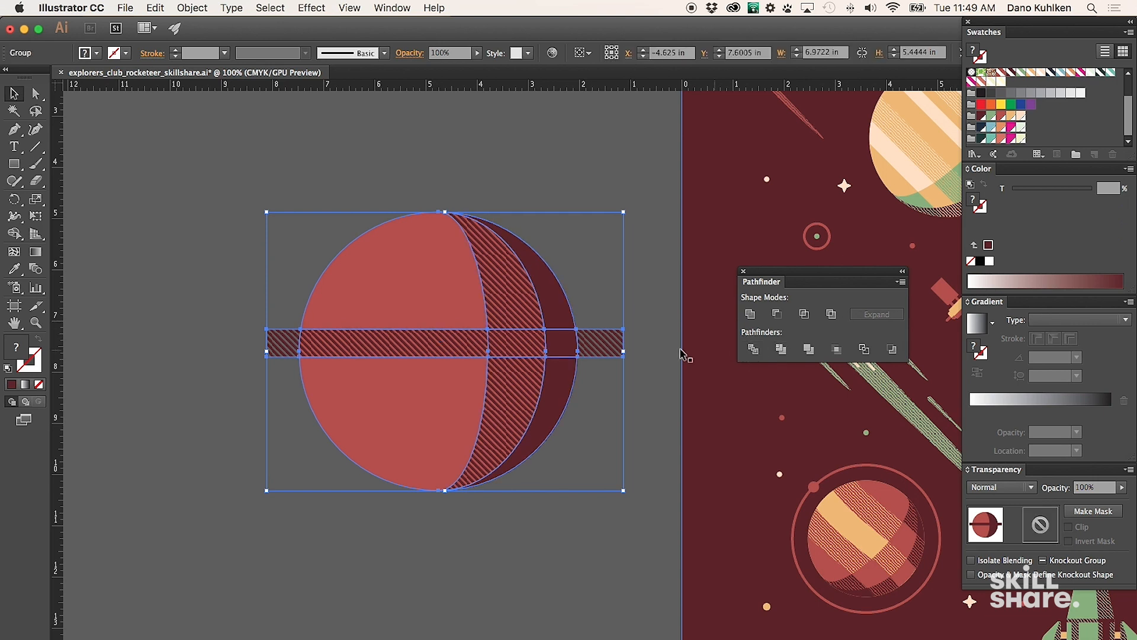
double_click(515, 347)
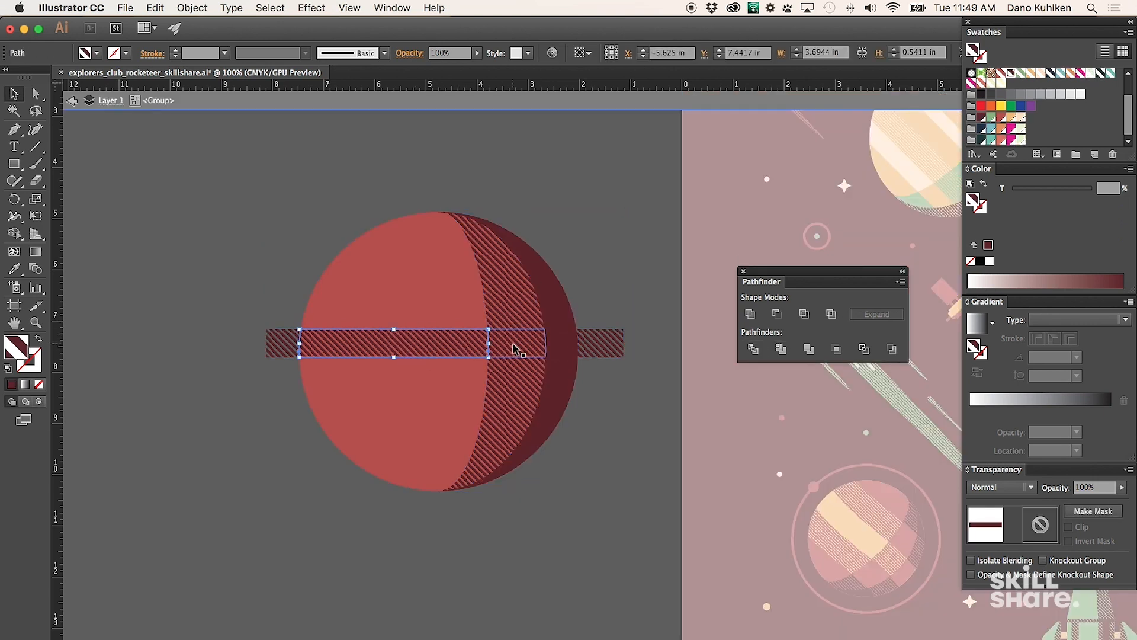
left_click(192, 9)
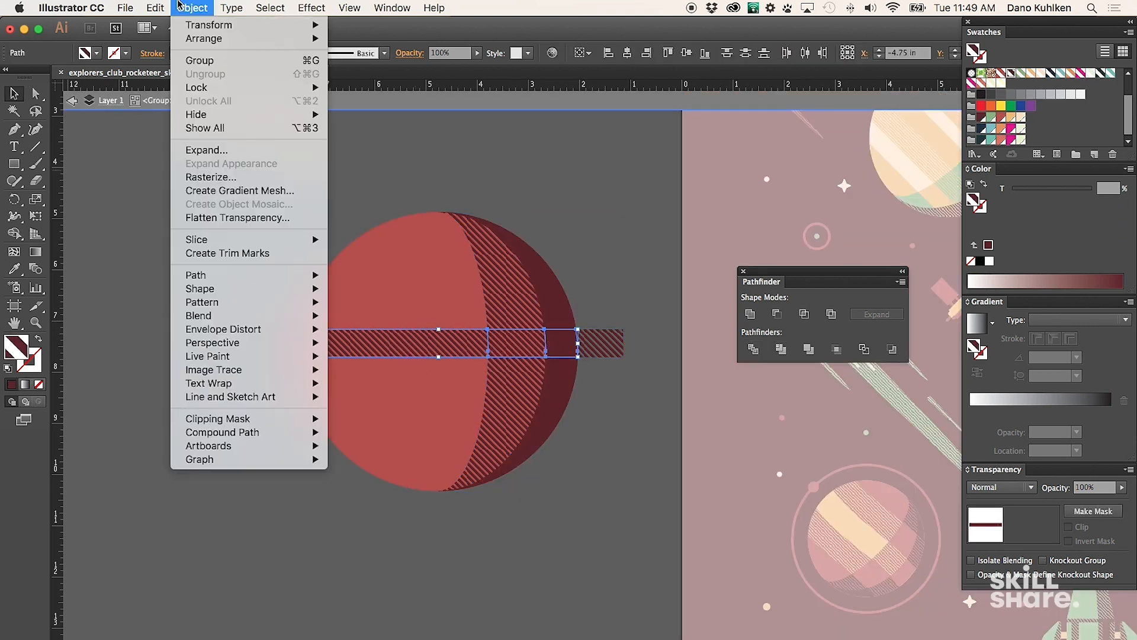
left_click(269, 8)
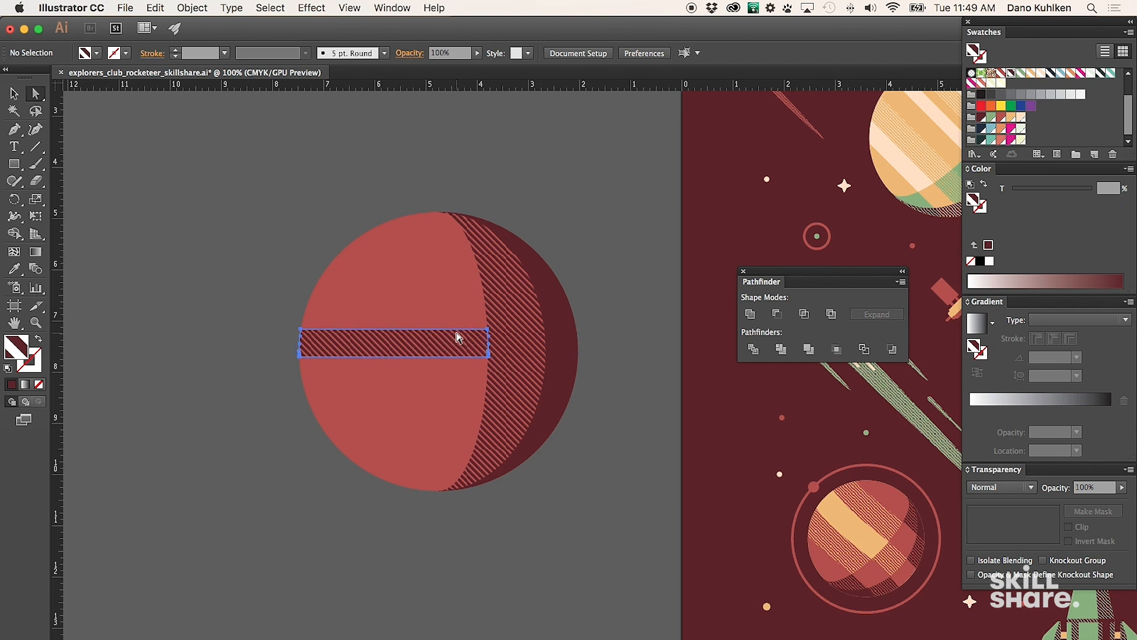
- Fill the band pieces pale orange, red and green from left to right
left_click(607, 393)
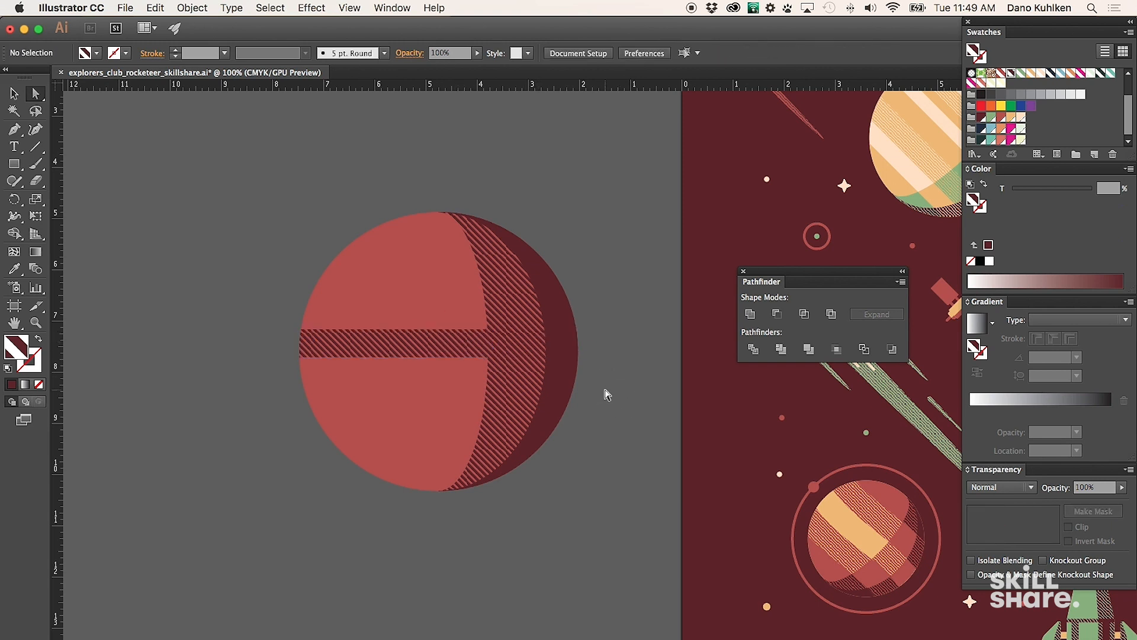
left_click(393, 341)
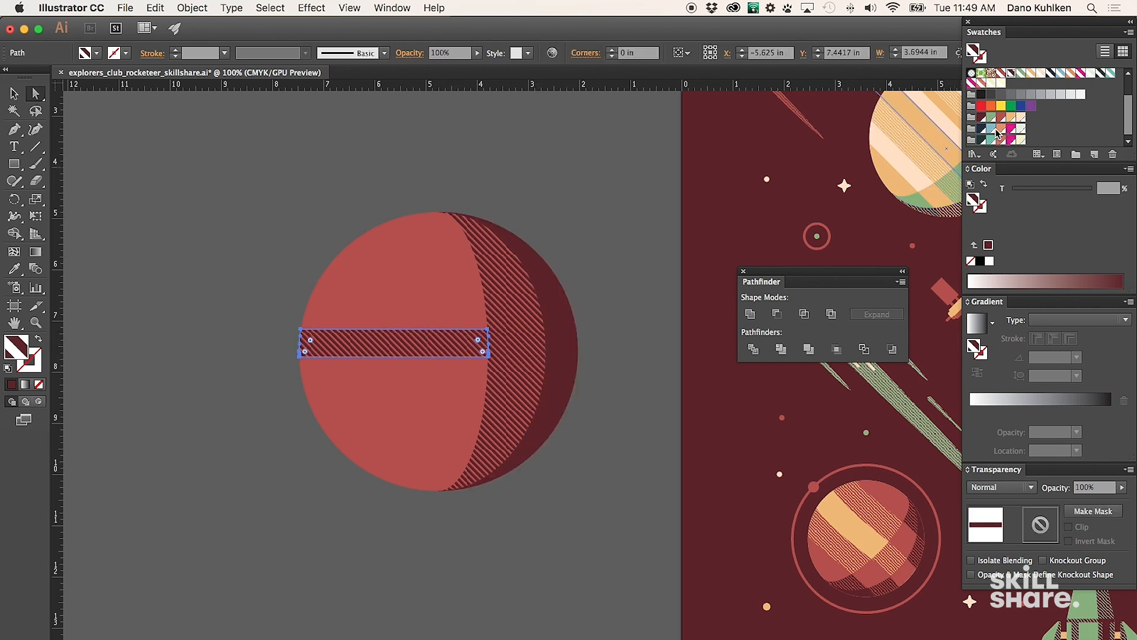
left_click(1028, 116)
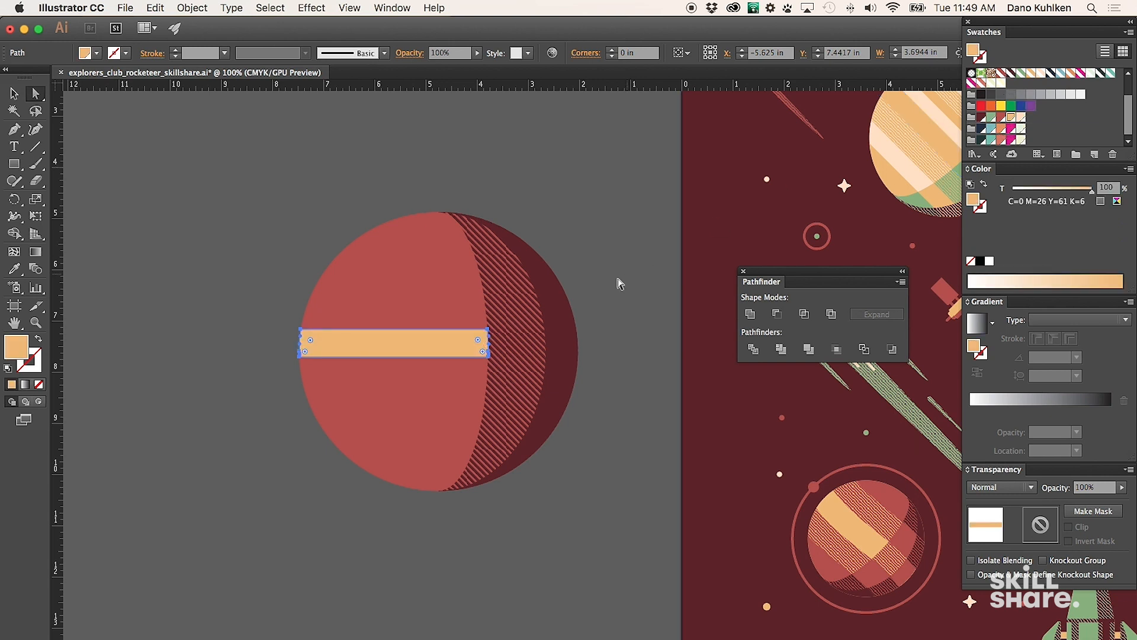
left_click(516, 342)
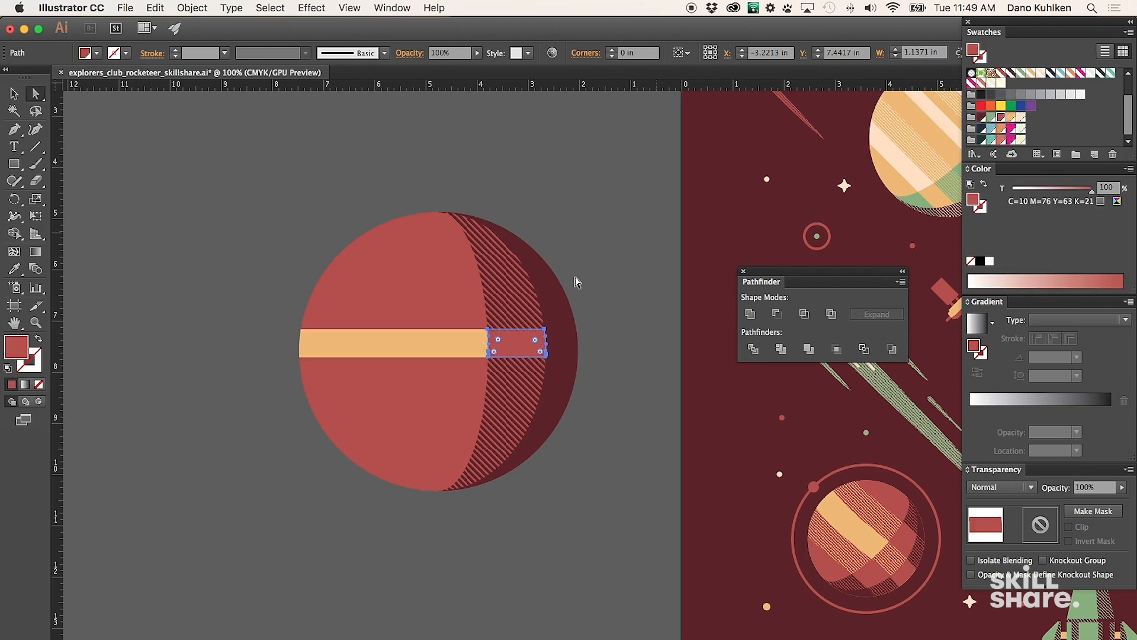
left_click(1001, 106)
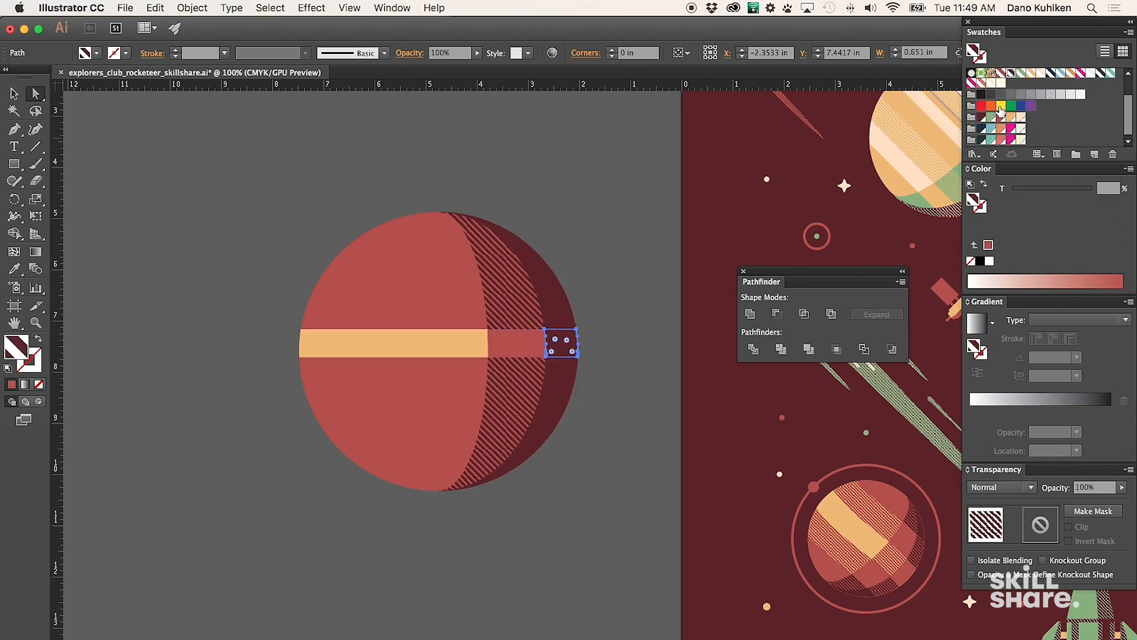
left_click(1010, 106)
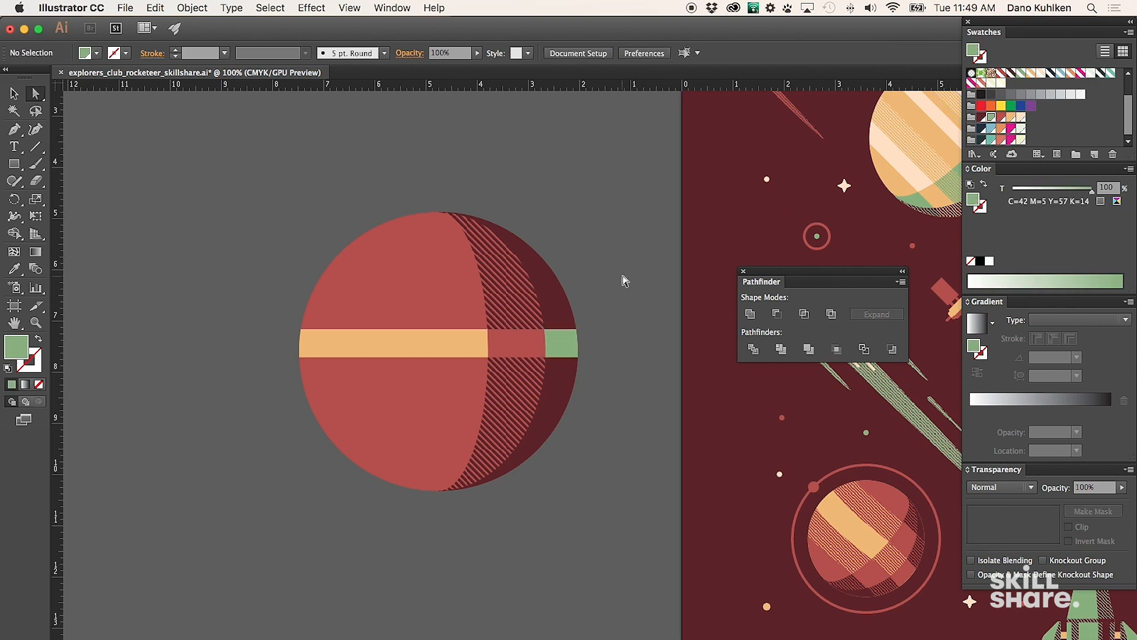